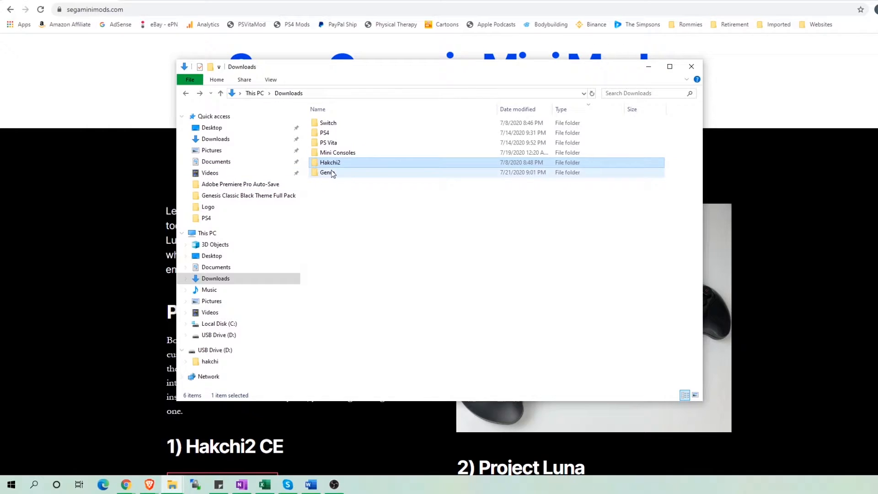
Browse the Genre folder of box-art images in Downloads
double_click(326, 171)
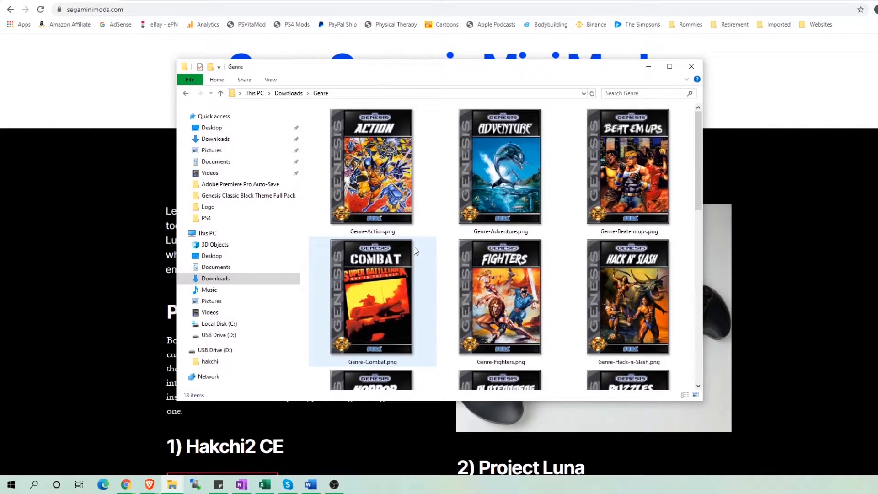
left_click(500, 168)
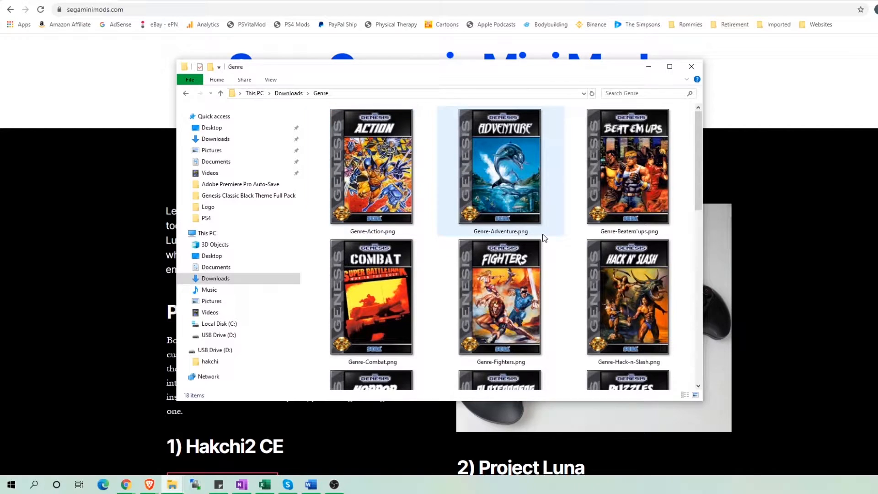
left_click(627, 296)
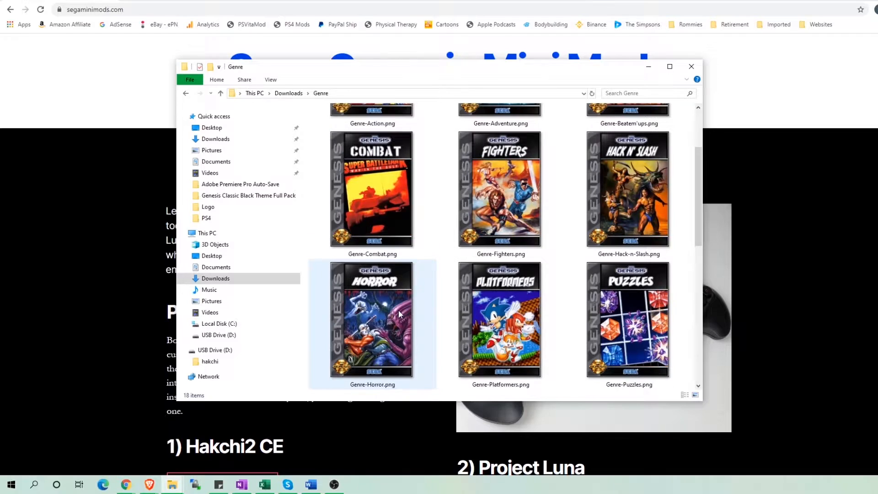
scroll("down", 3)
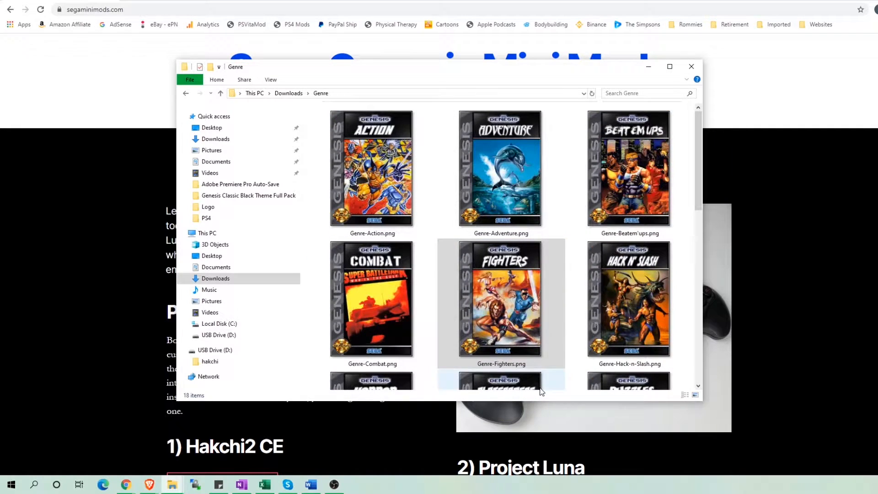
Check Genre-Action.png's properties, confirming 306 x 428 pixel dimensions
left_click(372, 168)
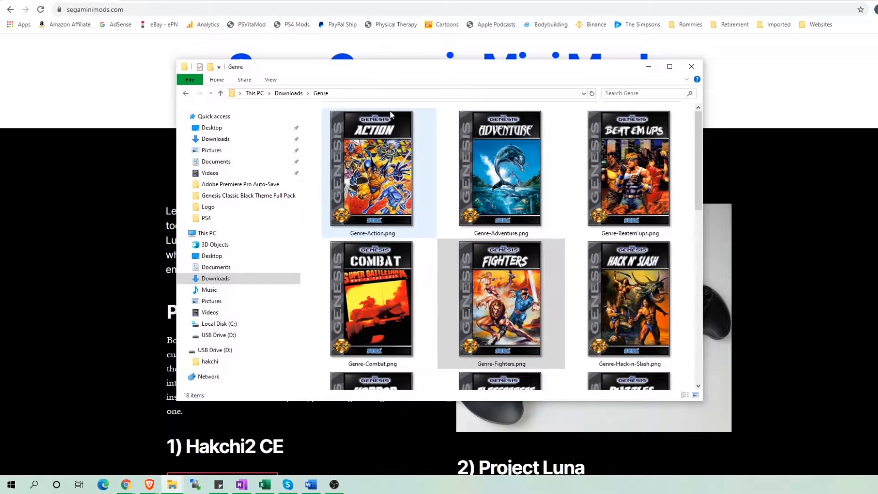
right_click(372, 171)
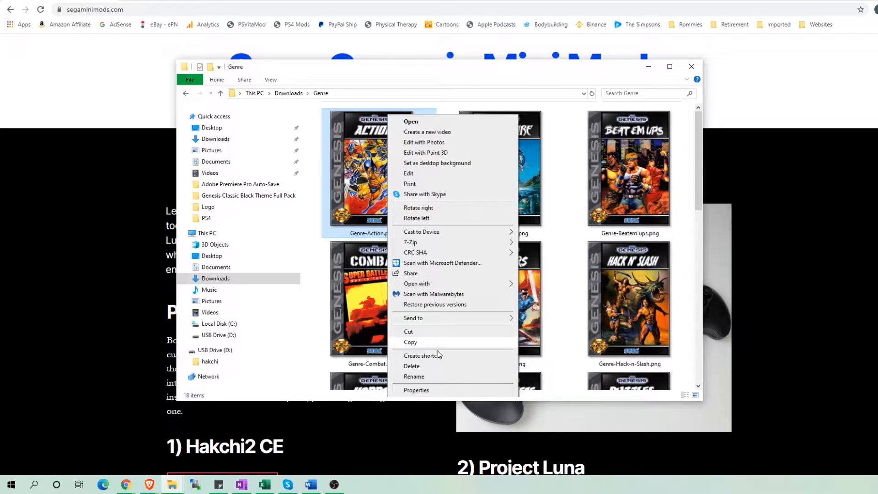
left_click(416, 390)
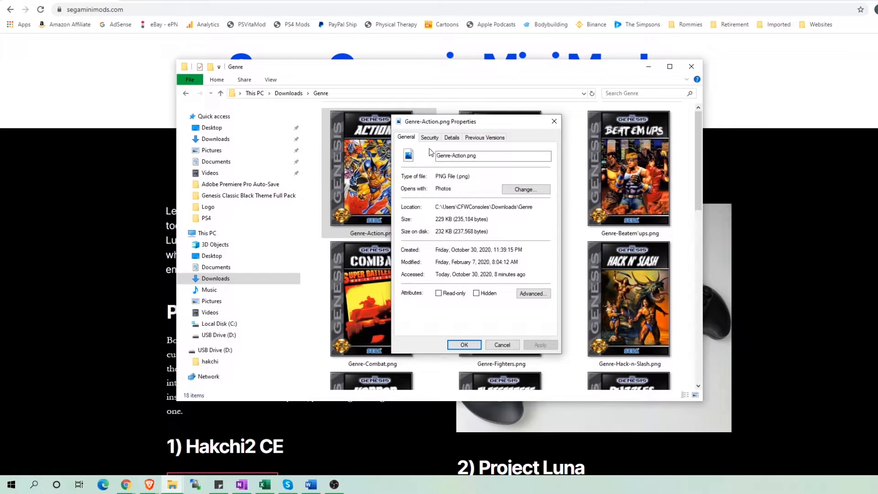
left_click(451, 137)
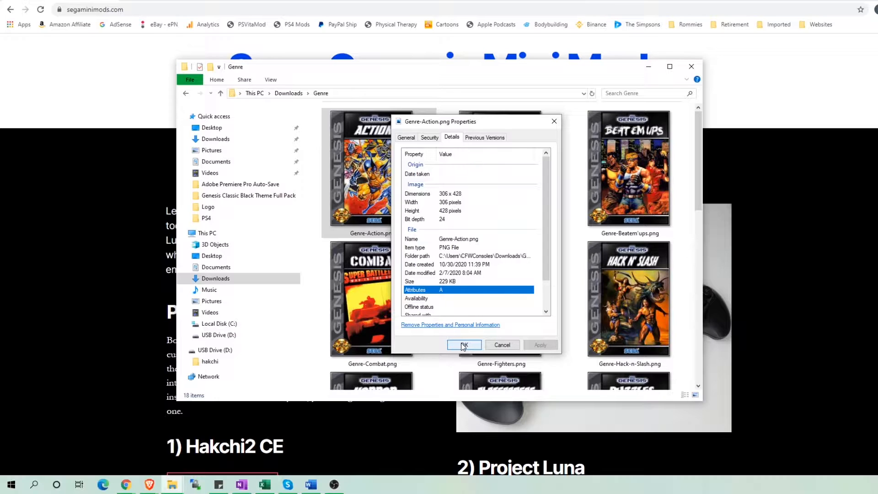
left_click(463, 345)
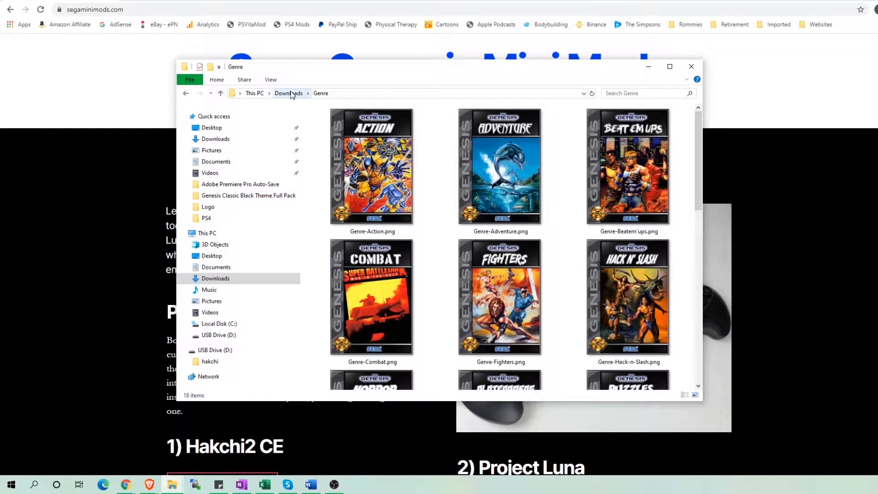
Browse Hakchi2's folder_images folder and its Genre subfolder of 18 cover images
left_click(288, 93)
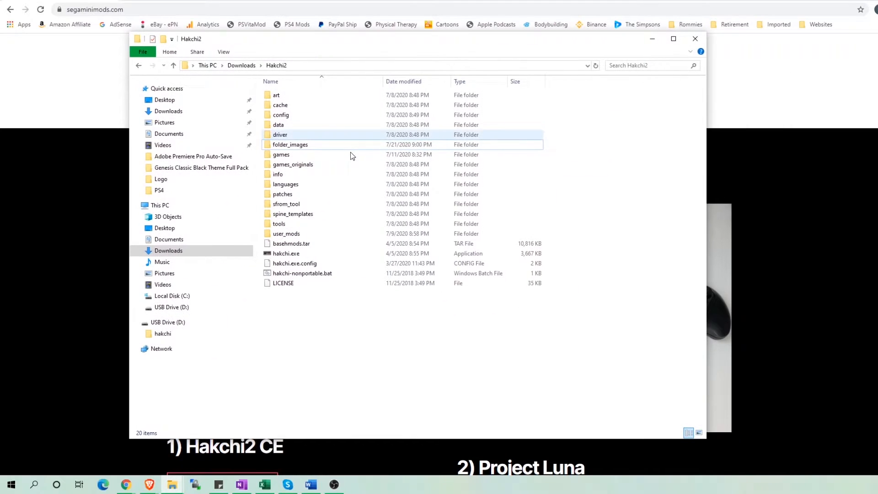
double_click(290, 144)
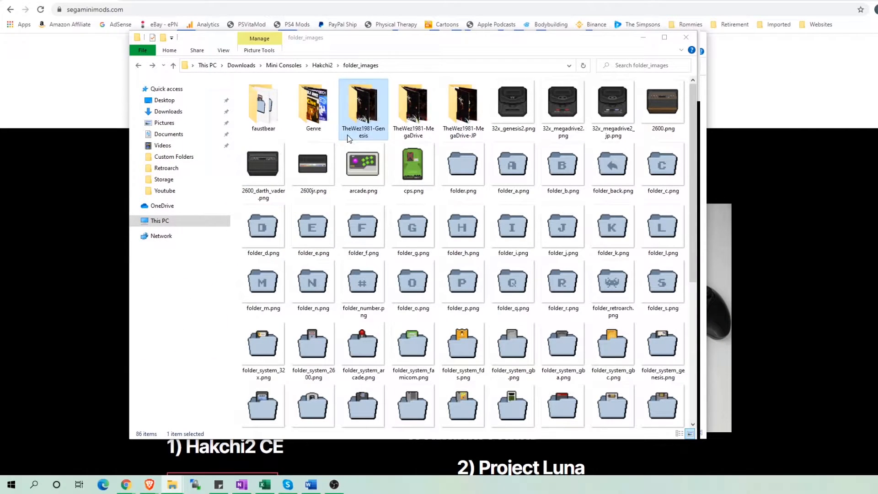
double_click(312, 103)
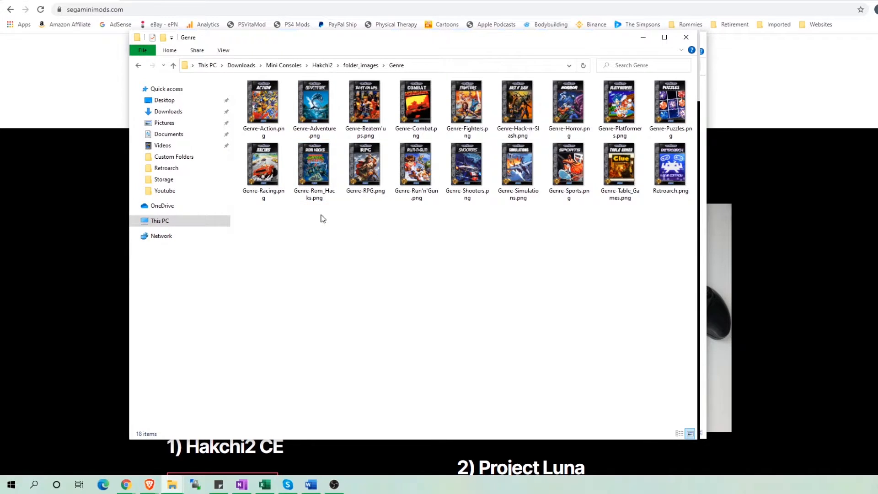
right_click(321, 218)
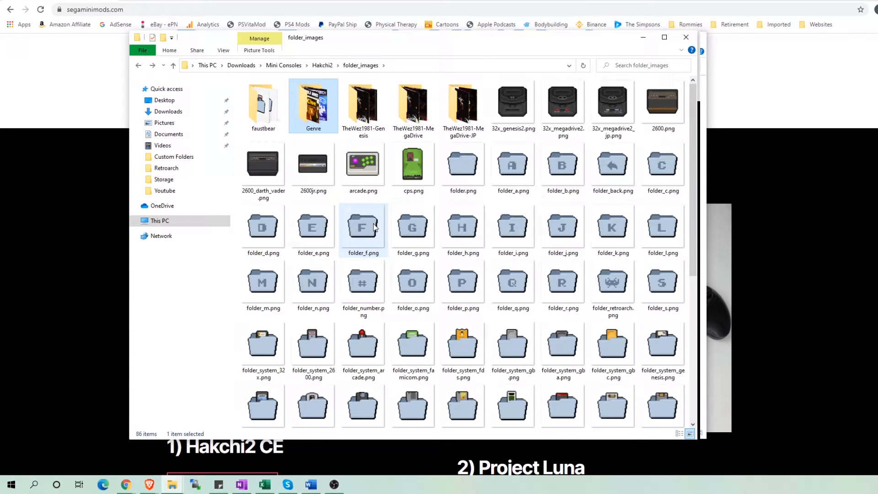
left_click(613, 103)
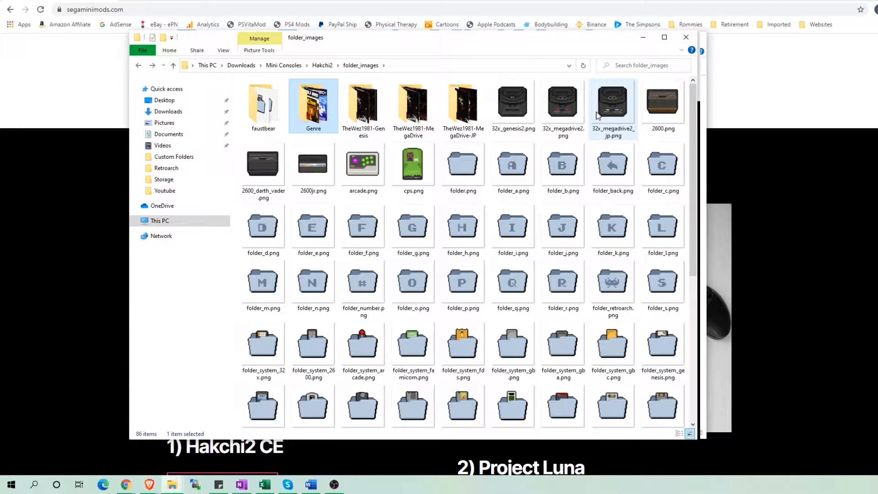
scroll("down", 3)
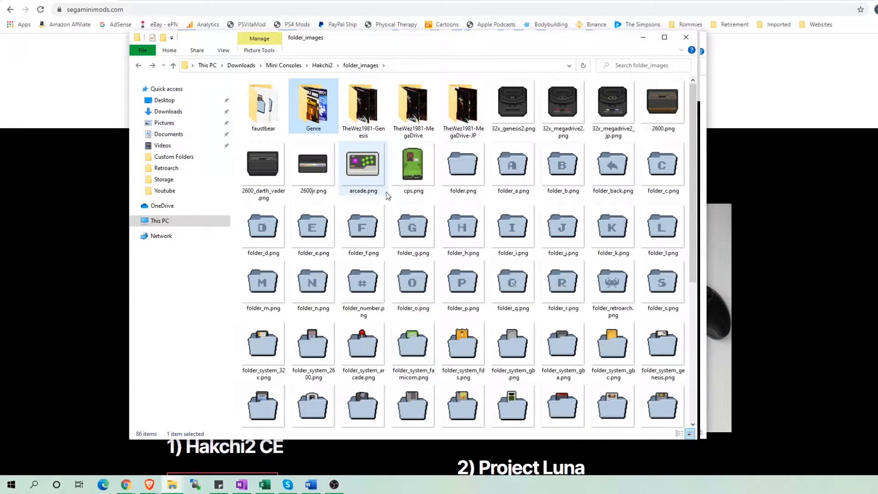
left_click(363, 103)
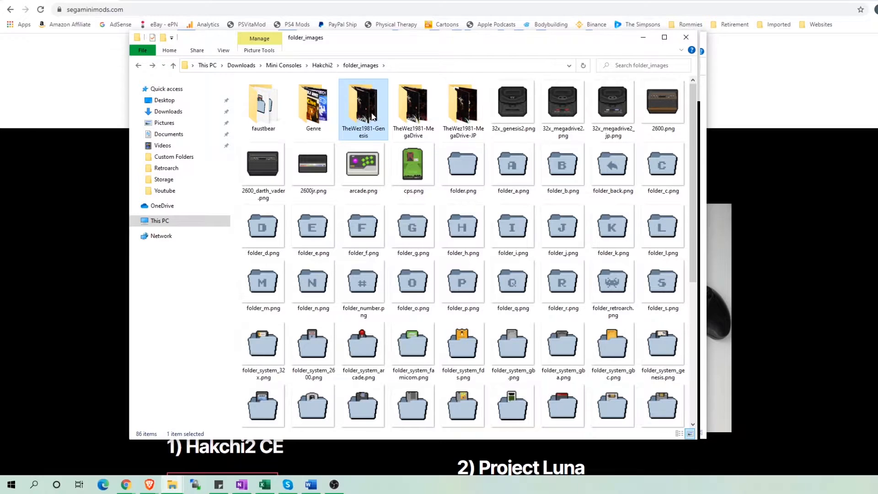
Browse the TheWez1981-Genesis cover image folder
double_click(363, 102)
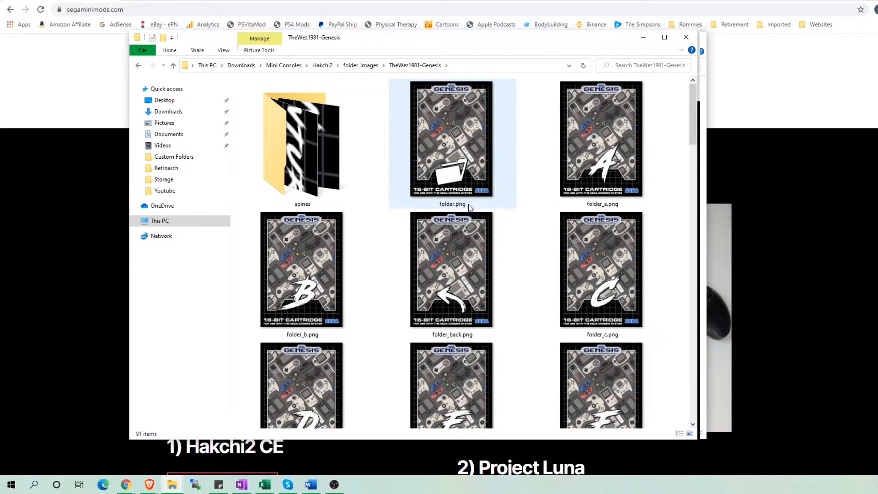
scroll("down", 3)
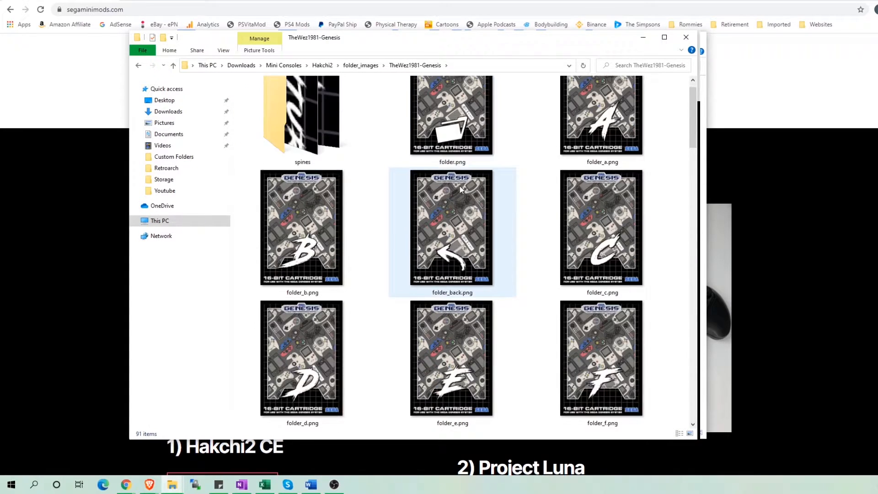
scroll("down", 3)
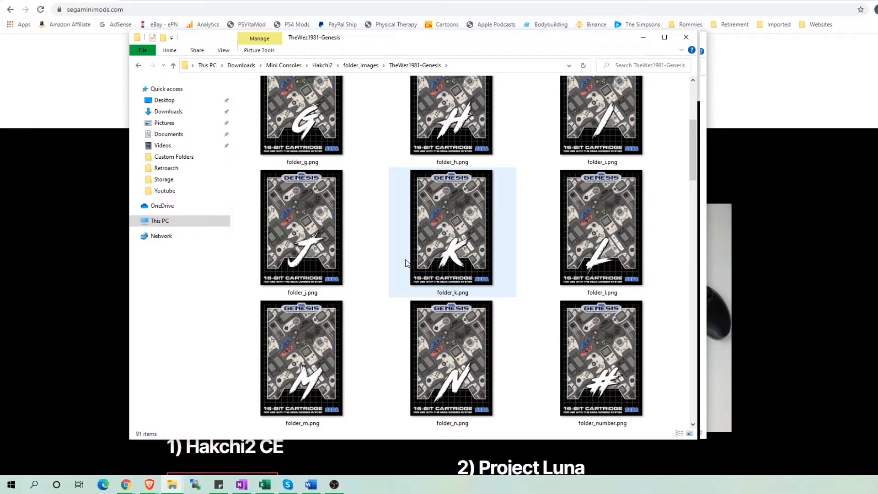
left_click(521, 273)
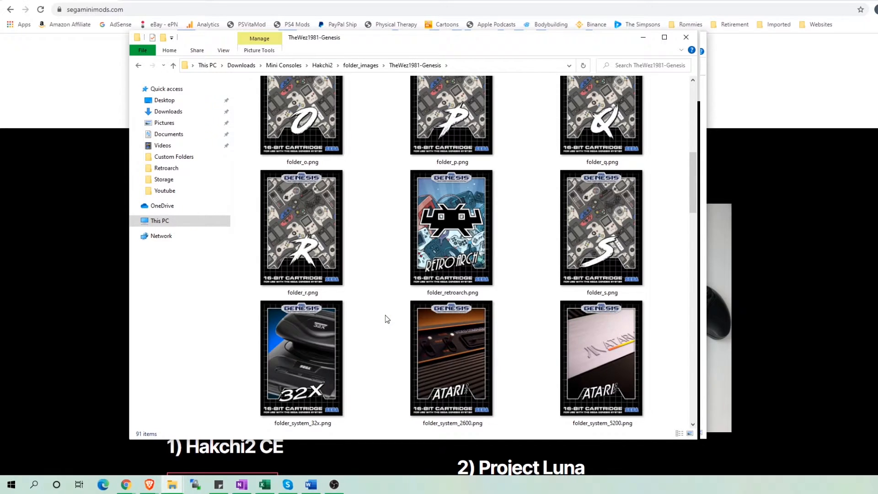
scroll("down", 3)
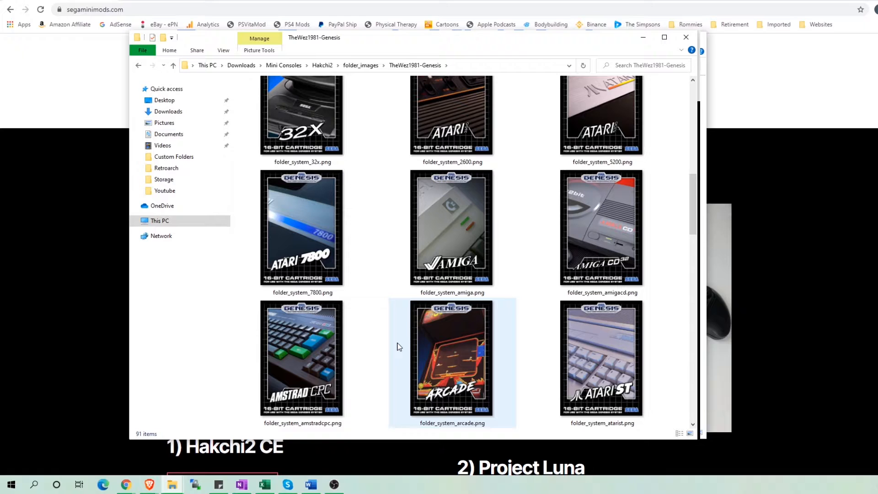
scroll("down", 3)
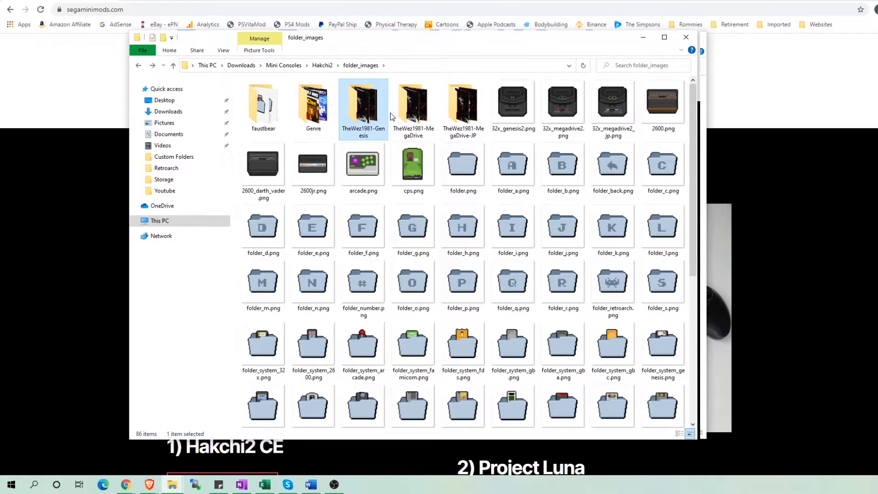
Browse the TheWez1981-MegaDrive cover image folder, ending back at Hakchi2
double_click(363, 104)
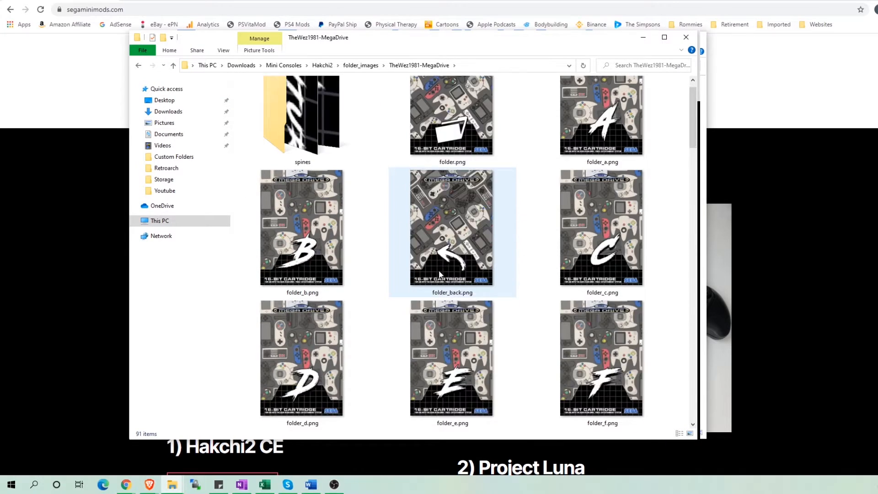
scroll("down", 3)
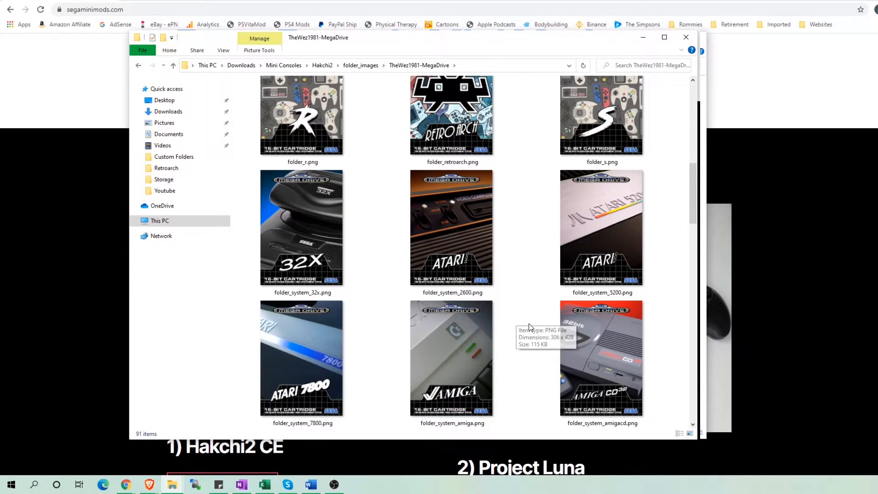
scroll("down", 3)
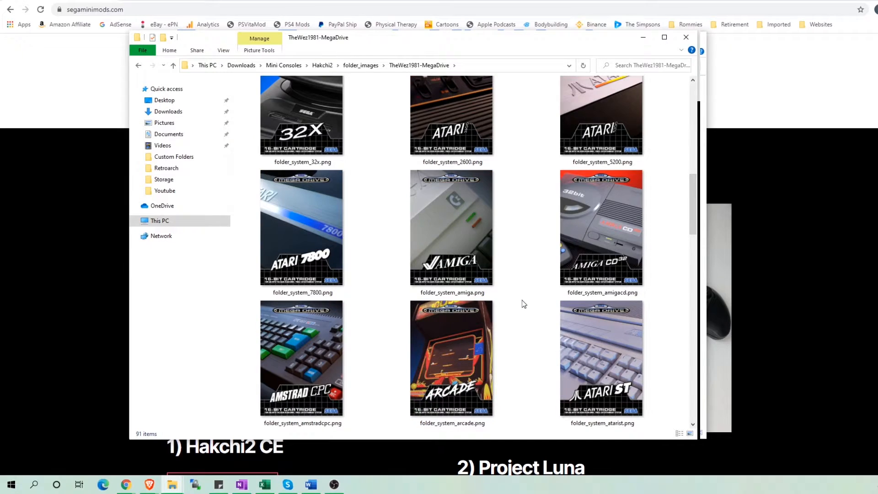
scroll("down", 3)
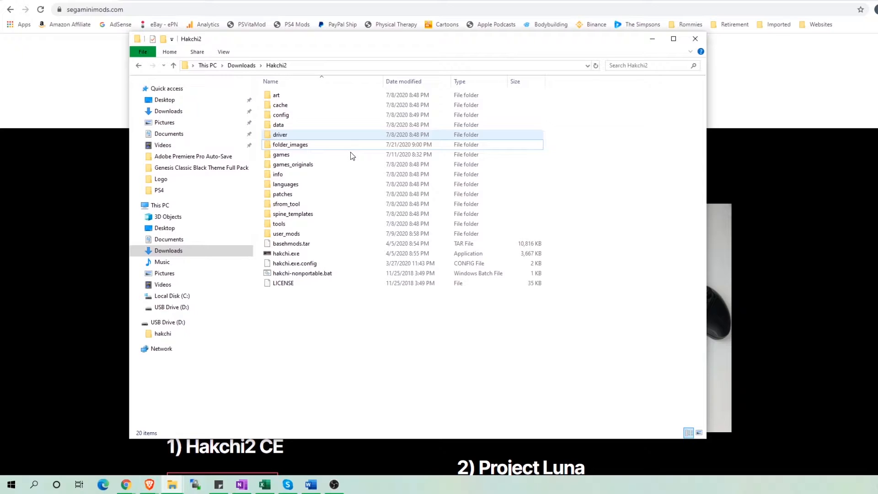
Launch hakchi.exe and show the structure options for the Sega Genesis (USA) collection
left_click(286, 254)
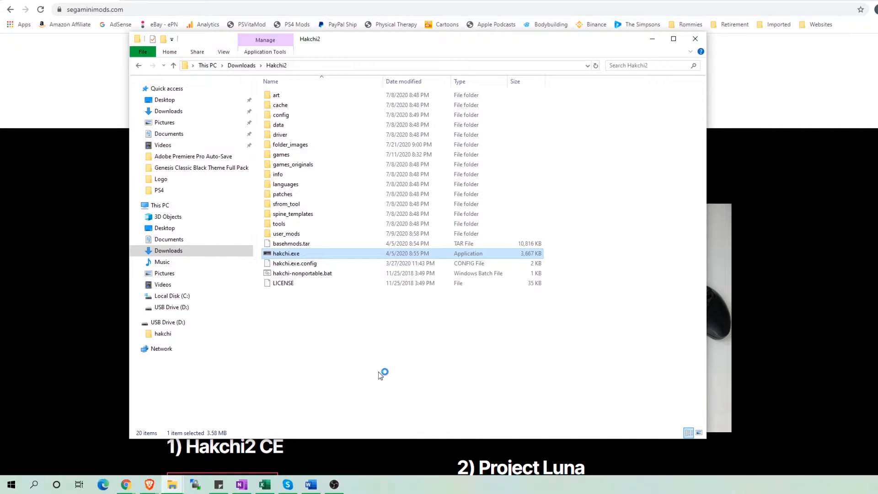
double_click(285, 253)
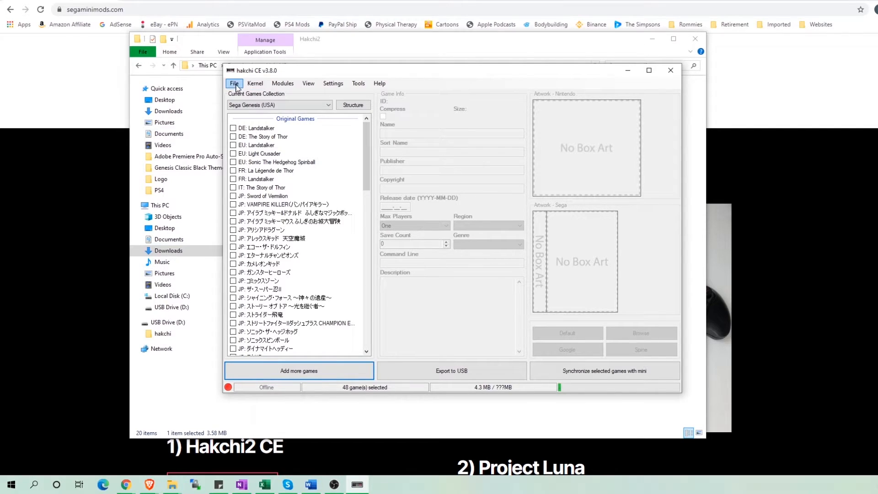
left_click(353, 105)
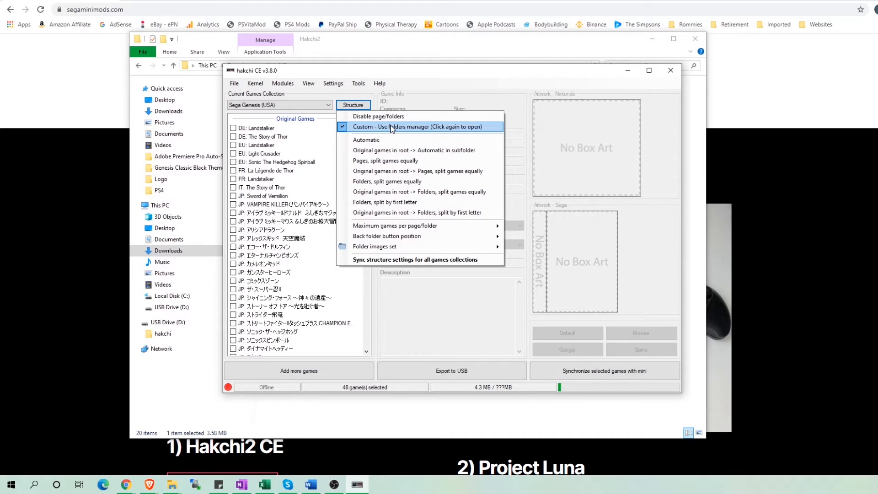
Choose Custom folders manager and create a new home-menu folder named Action
left_click(416, 127)
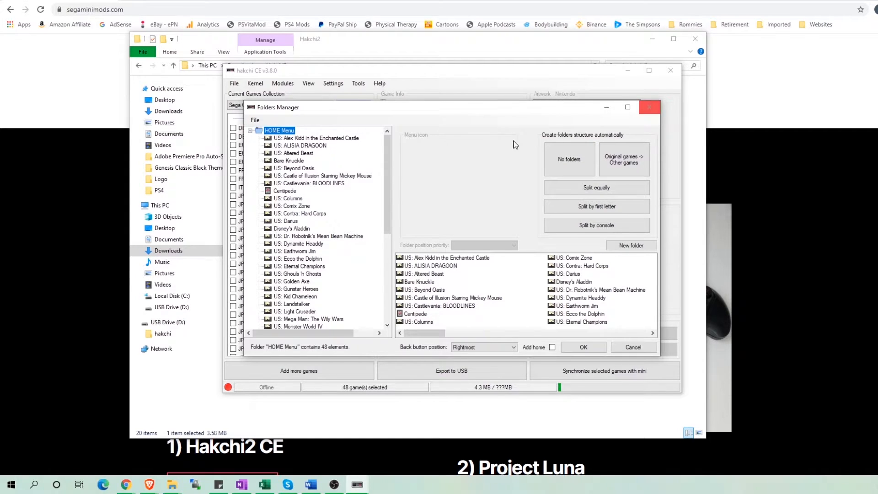
scroll("down", 3)
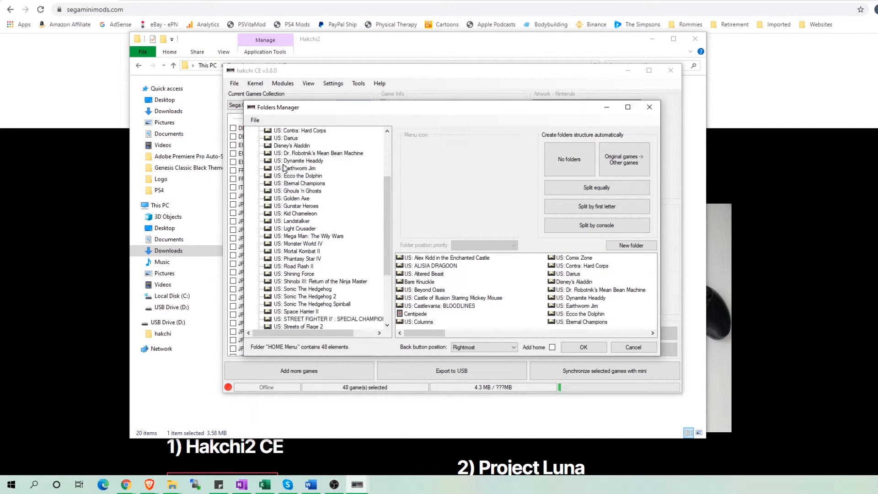
scroll("down", 3)
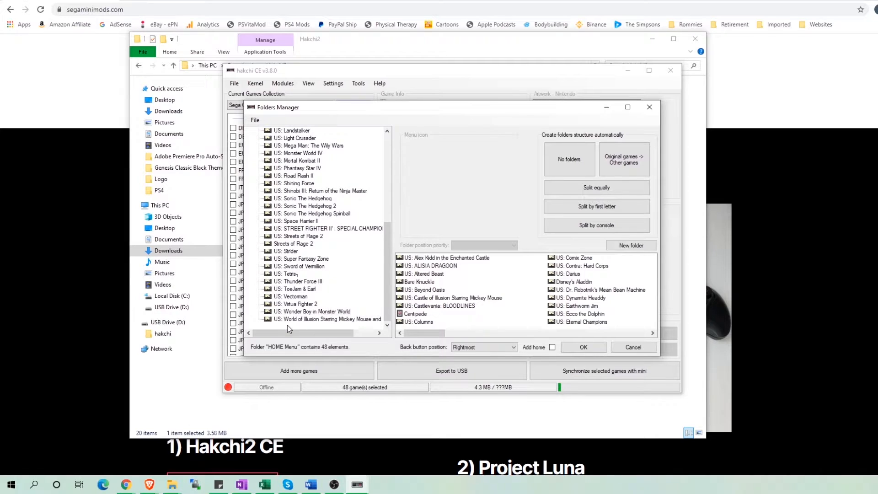
right_click(288, 327)
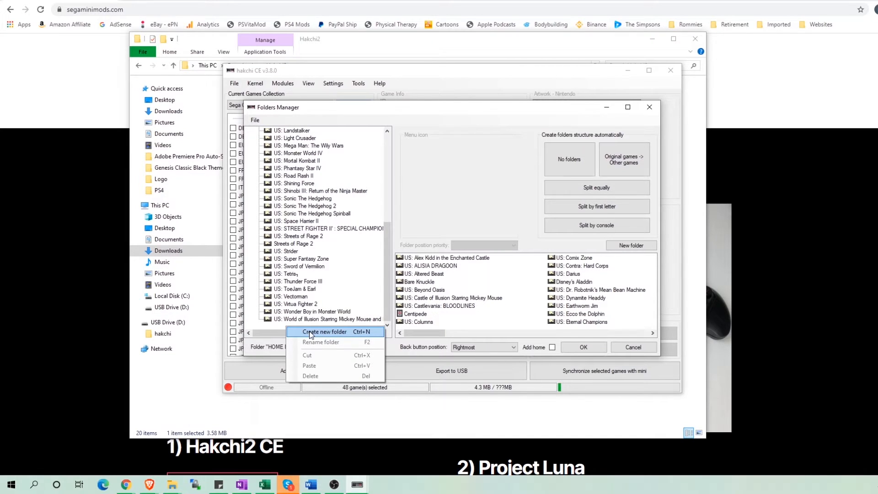
left_click(326, 331)
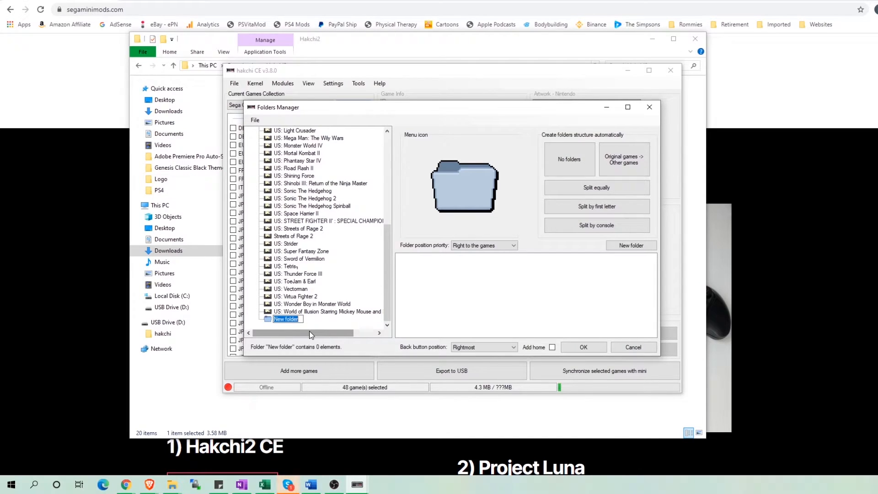
type("Action")
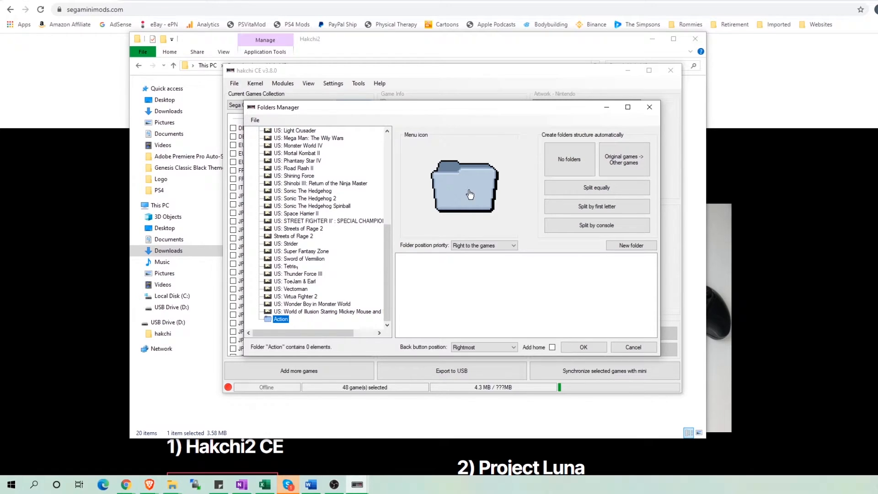
Set the Action folder's menu icon to the Genre-Action box art
left_click(464, 187)
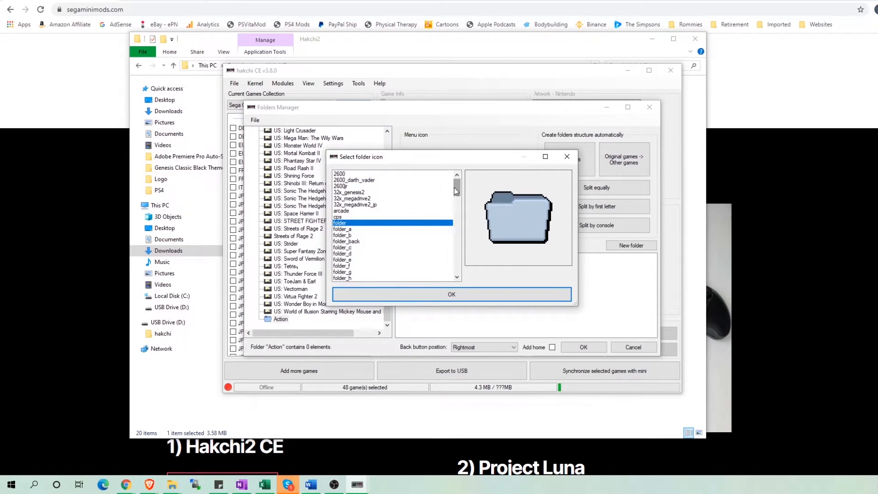
scroll("down", 3)
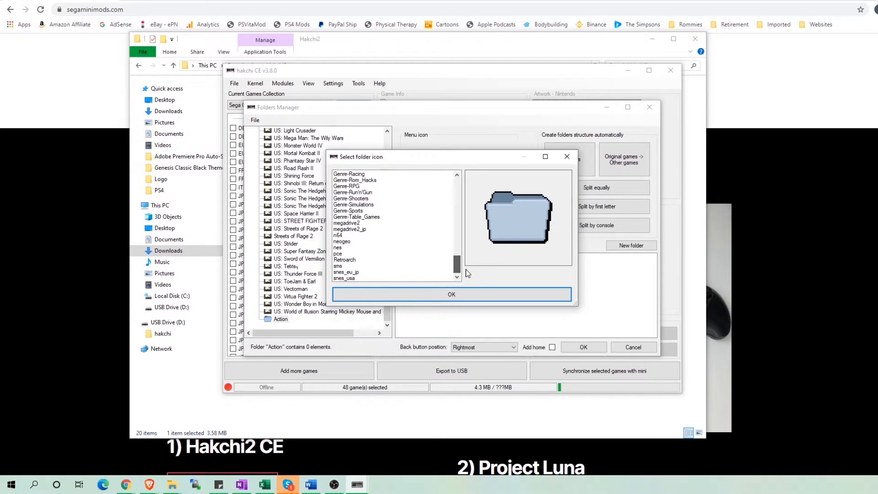
left_click(352, 192)
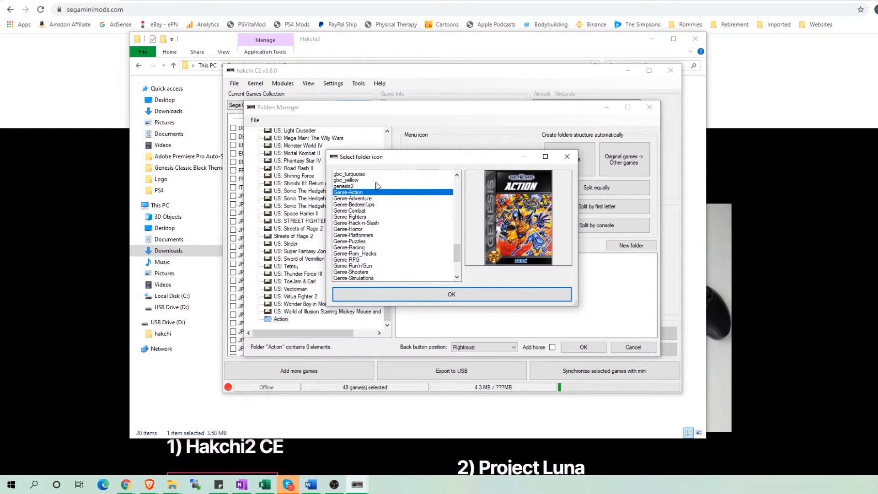
left_click(450, 293)
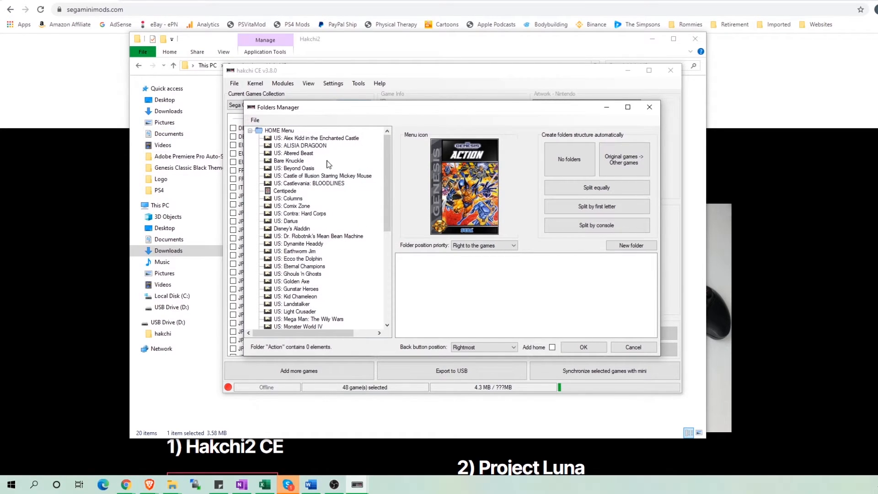
Move Altered Beast into the Action folder
left_click(294, 152)
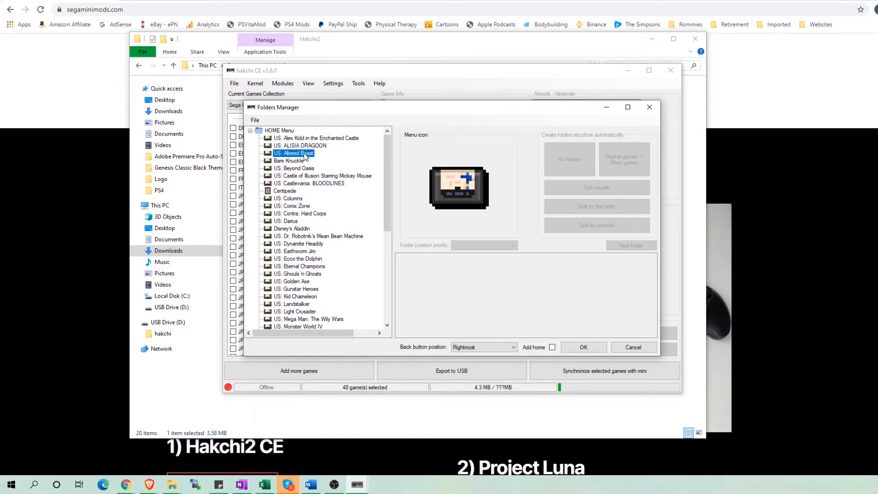
right_click(293, 153)
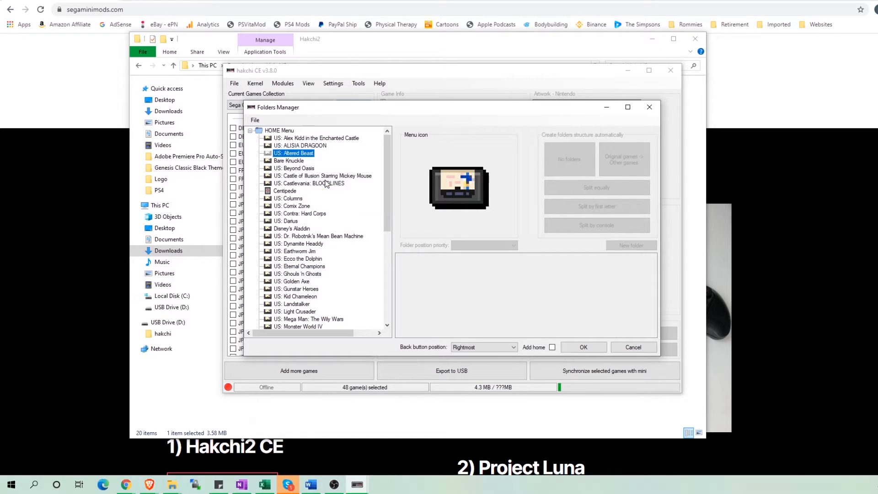
scroll("down", 3)
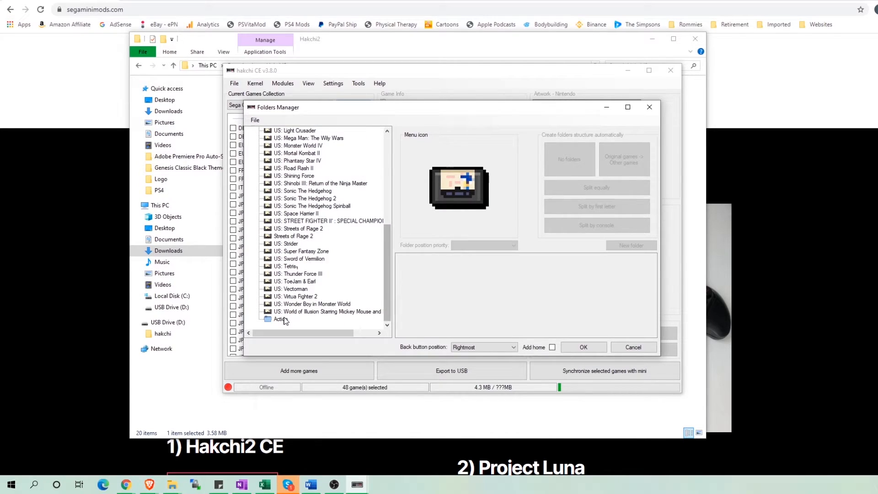
left_click(280, 318)
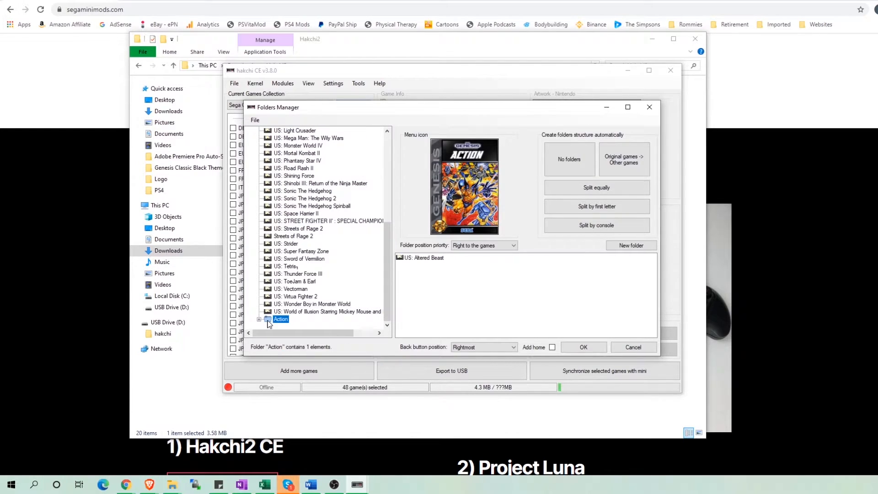
scroll("up", 3)
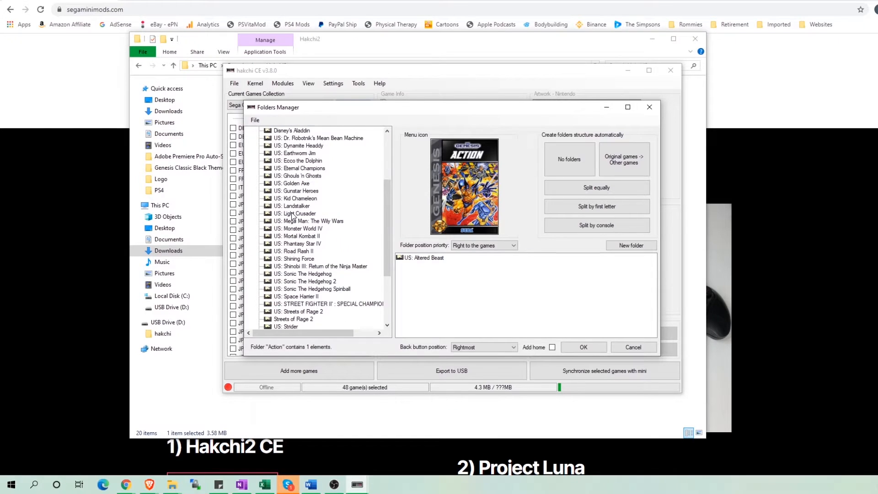
right_click(288, 183)
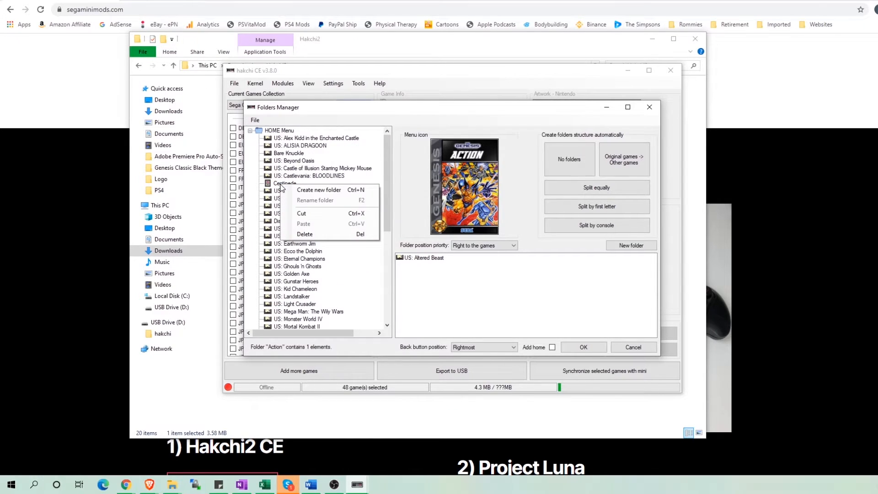
Create a Retroarch folder and move Centipede into it
left_click(318, 189)
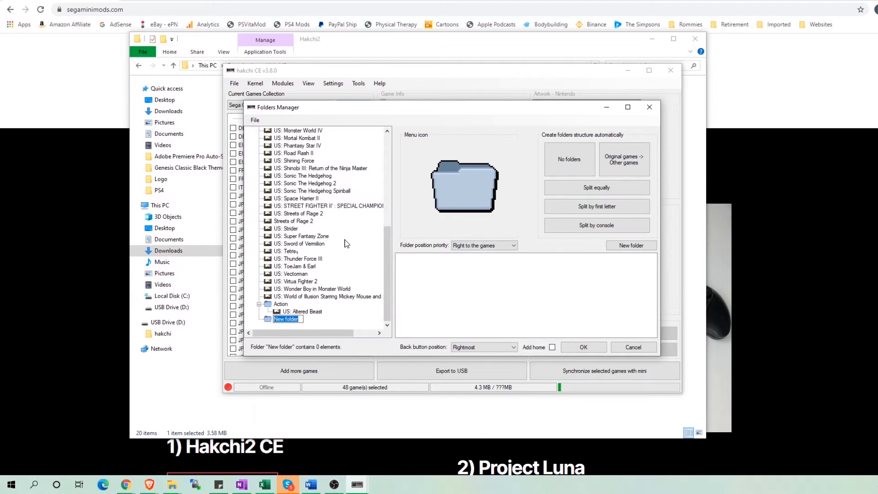
type("Retroarch")
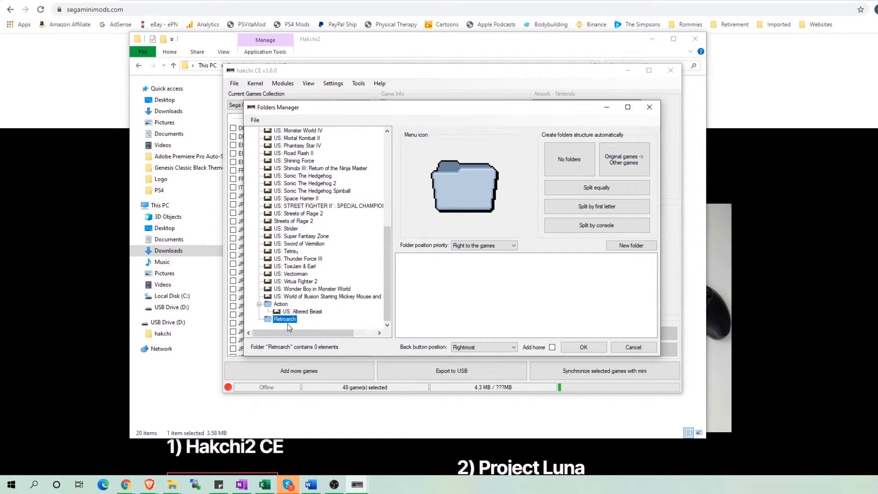
right_click(285, 183)
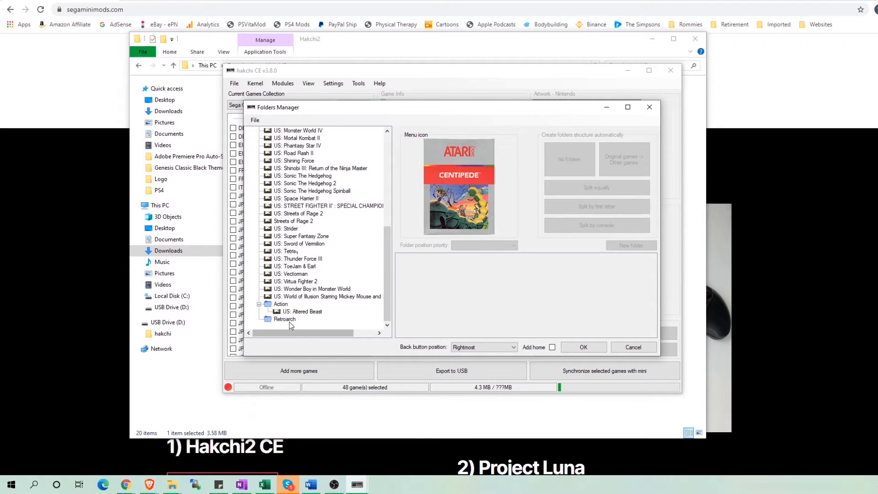
left_click(284, 318)
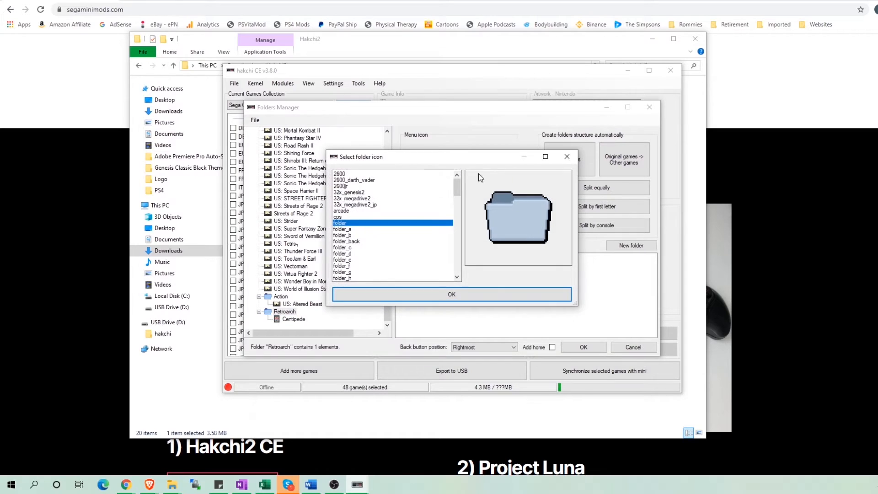
Set the Retroarch folder's menu icon to the Retroarch Genesis cover
scroll("down", 3)
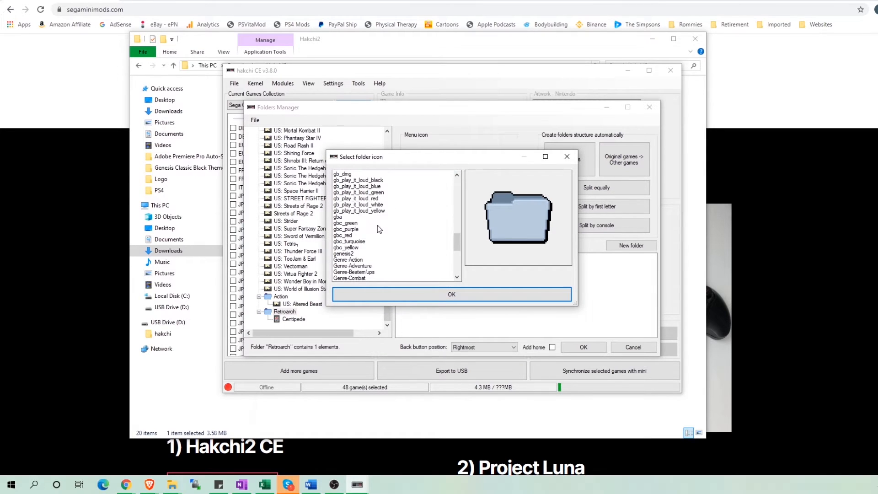
scroll("down", 3)
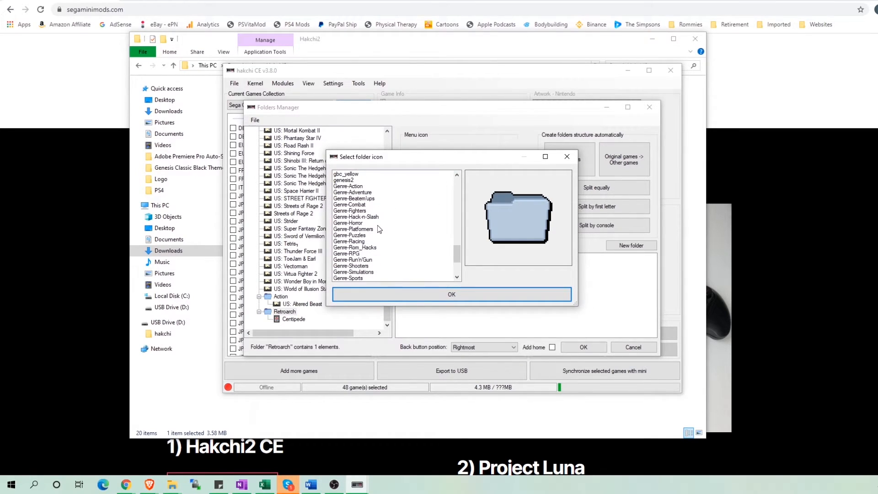
scroll("down", 3)
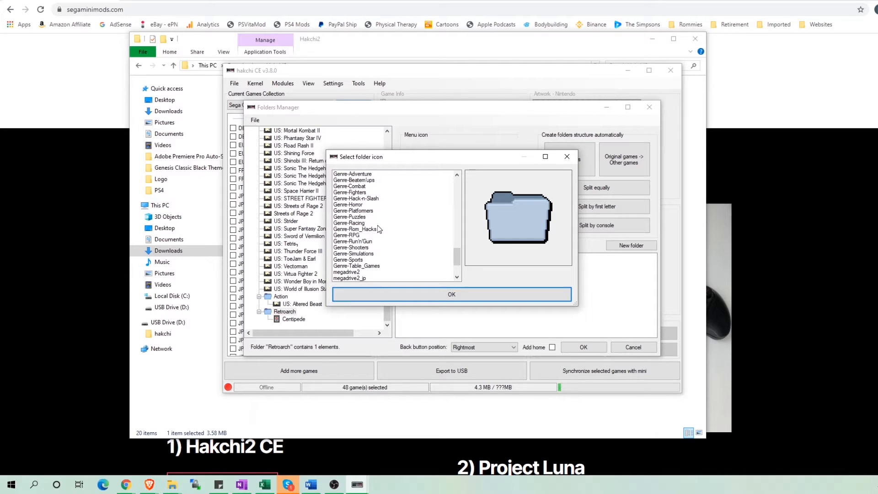
scroll("down", 3)
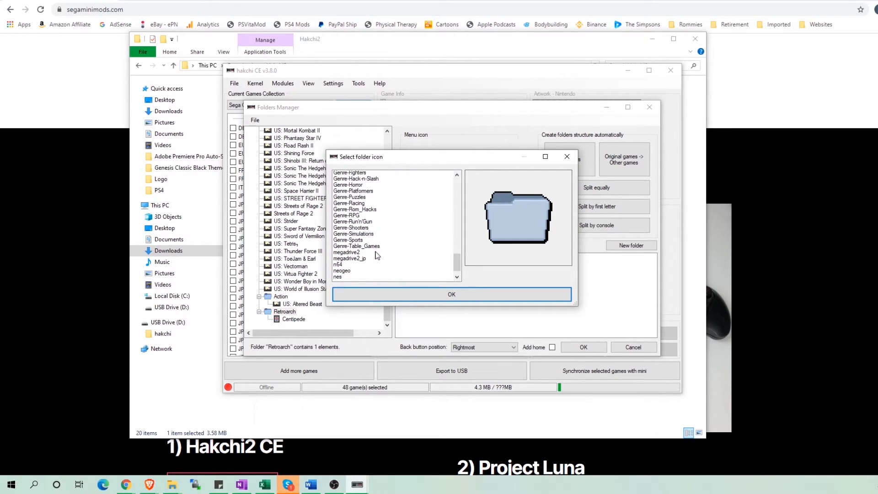
left_click(346, 259)
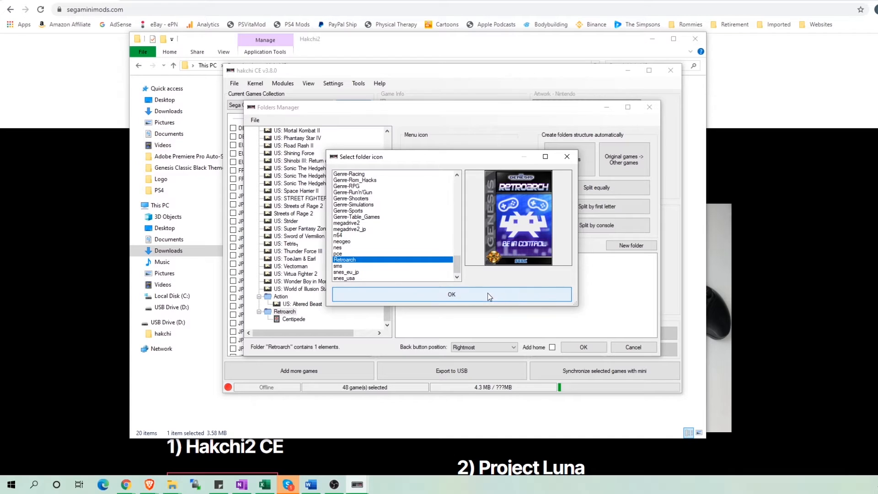
left_click(451, 294)
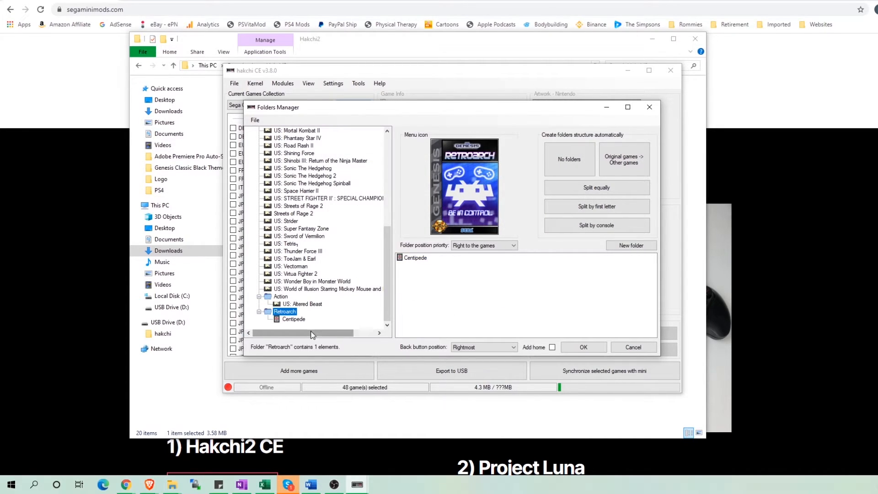
mouse_move(552, 305)
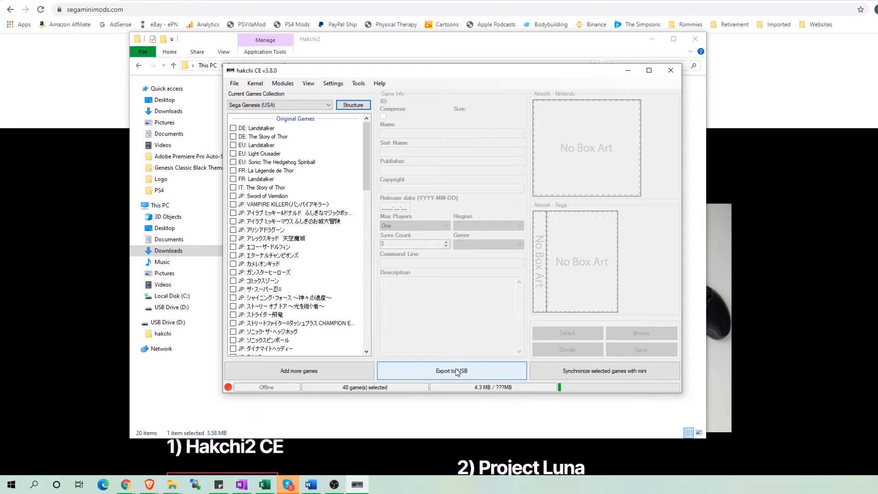
mouse_move(603, 370)
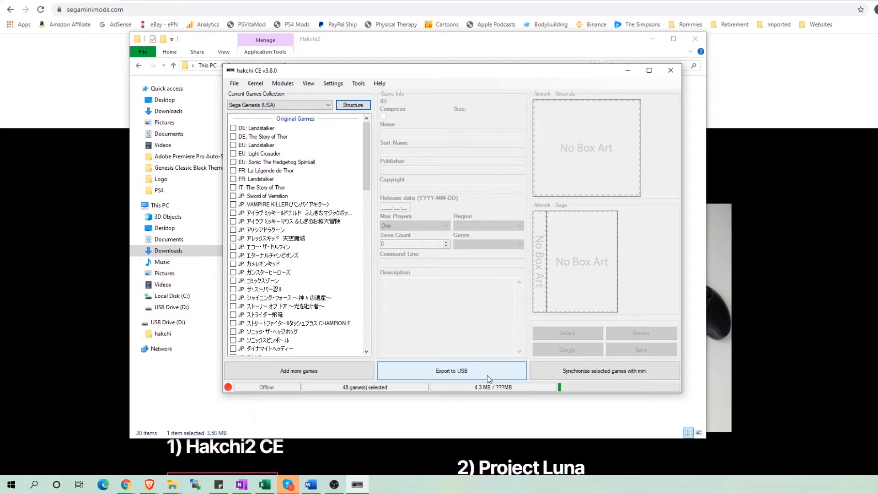
Export the games and folder layout to the USB drive and dismiss the Done message
left_click(450, 370)
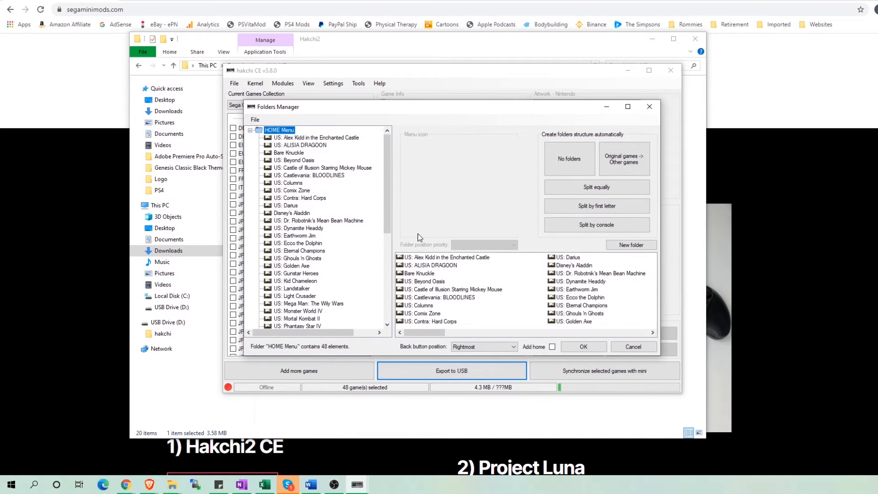
mouse_move(385, 181)
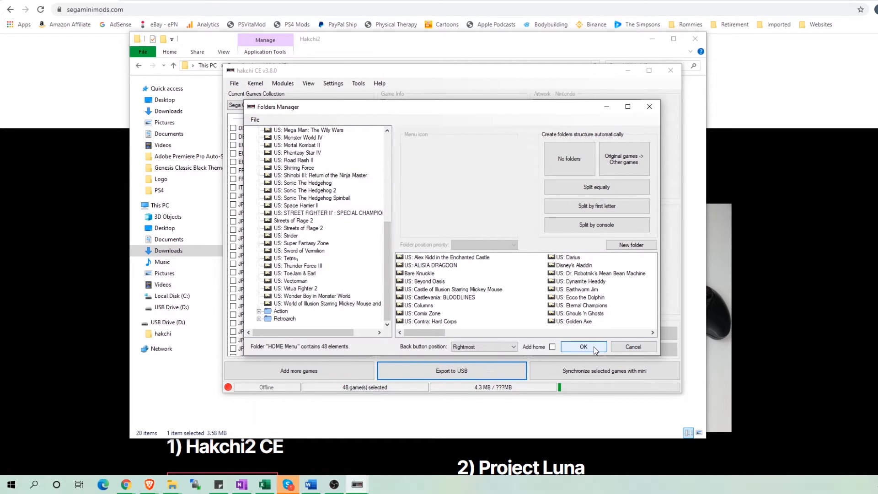
left_click(582, 347)
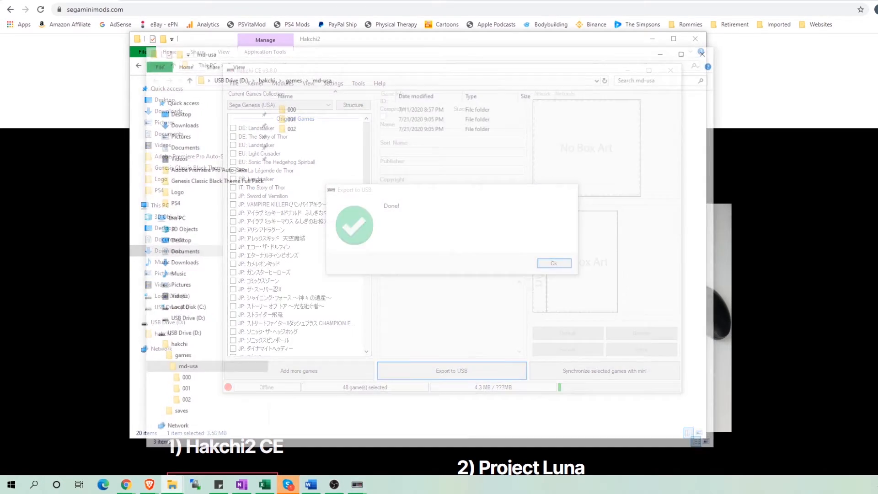
left_click(553, 263)
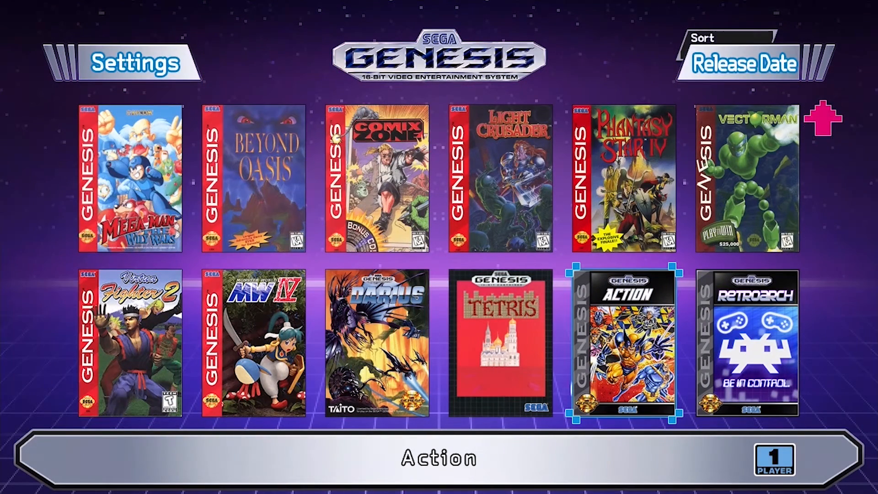
Return to hakchi CE with the console online and all 48 games checked
left_click(622, 344)
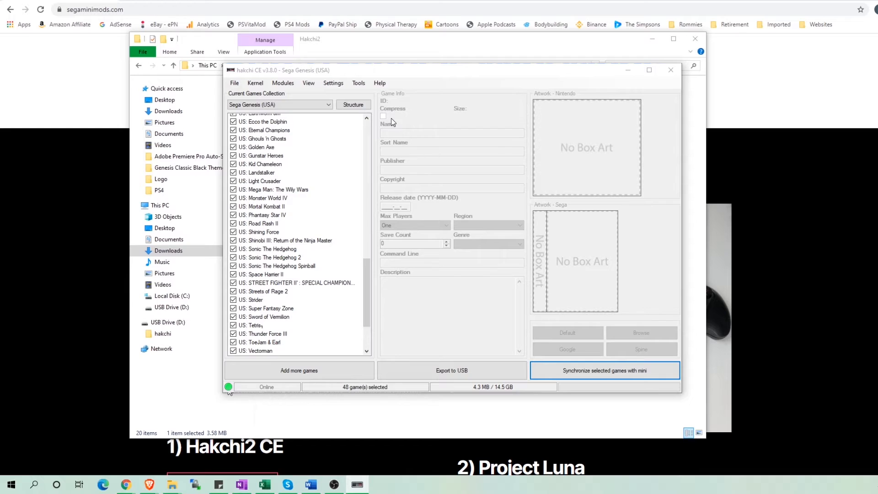
In the folders manager, review the Adventure, Puzzles and Shooters folders' icons and games
left_click(353, 104)
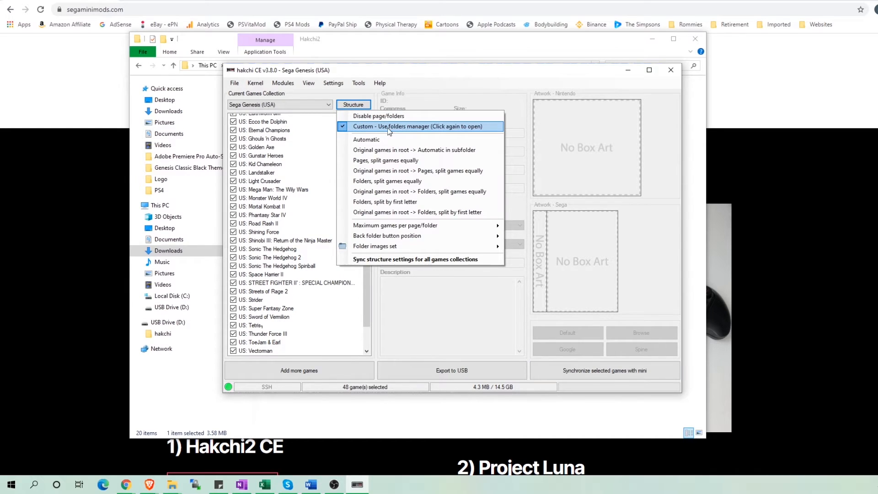
left_click(417, 126)
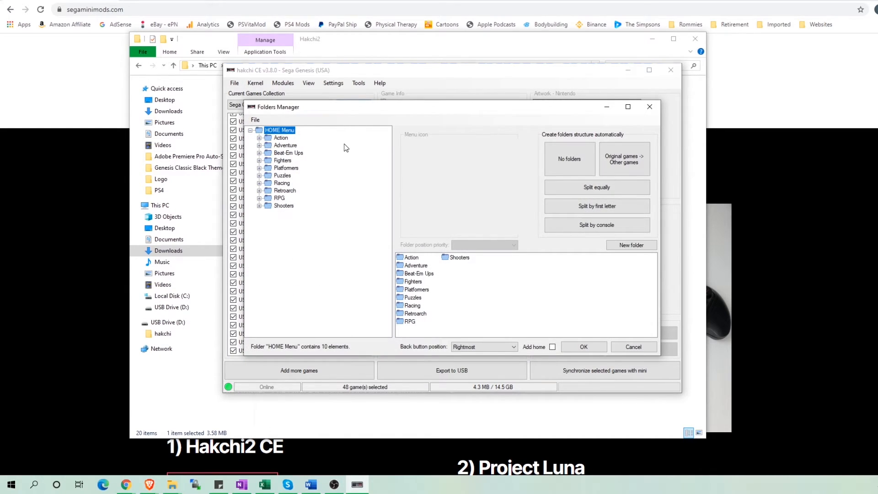
left_click(285, 145)
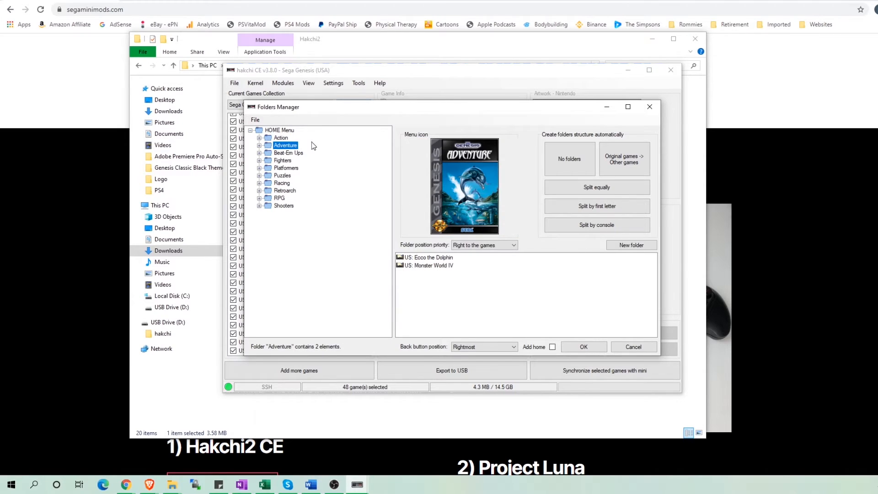
left_click(282, 176)
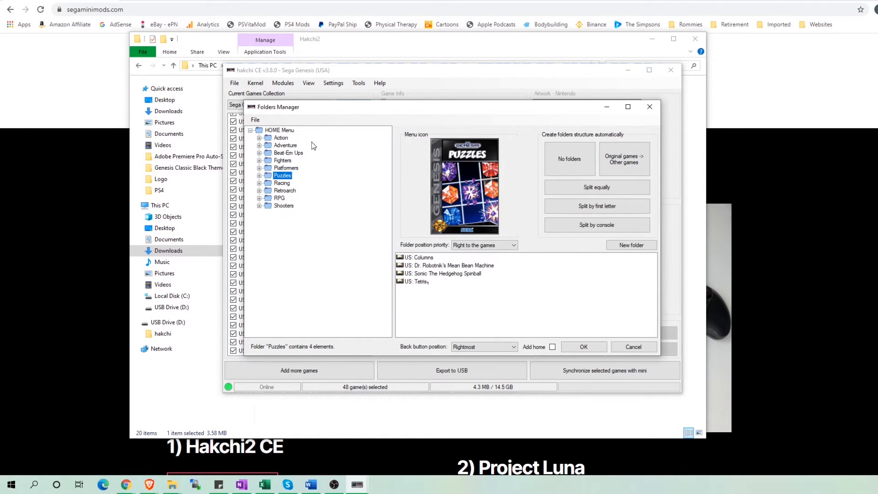
left_click(283, 206)
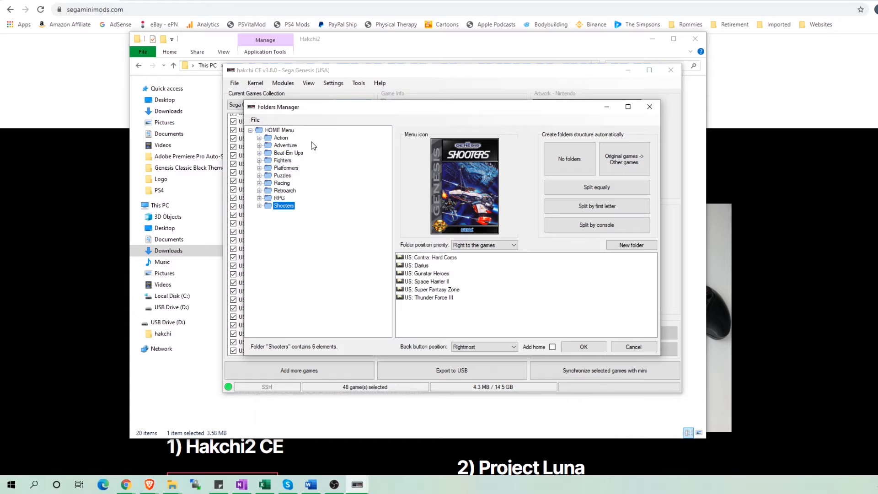
Accept the folder layout and synchronize the selected games with the mini
left_click(582, 347)
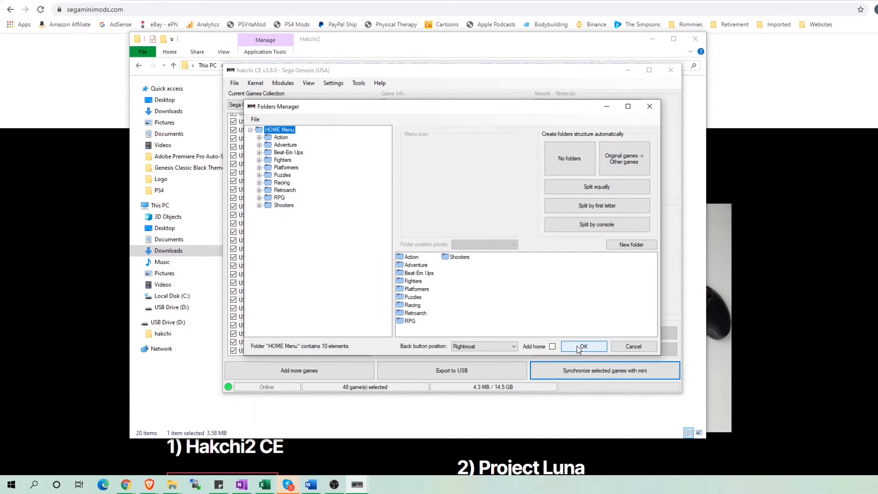
left_click(583, 346)
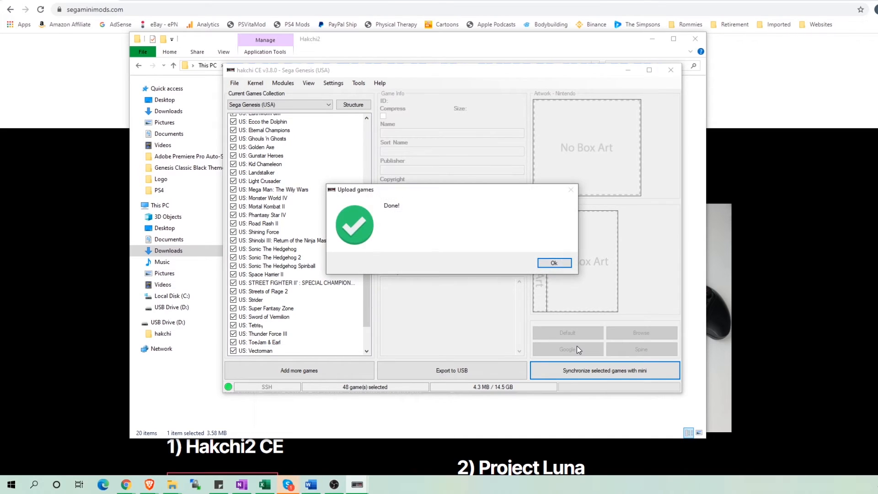
left_click(553, 263)
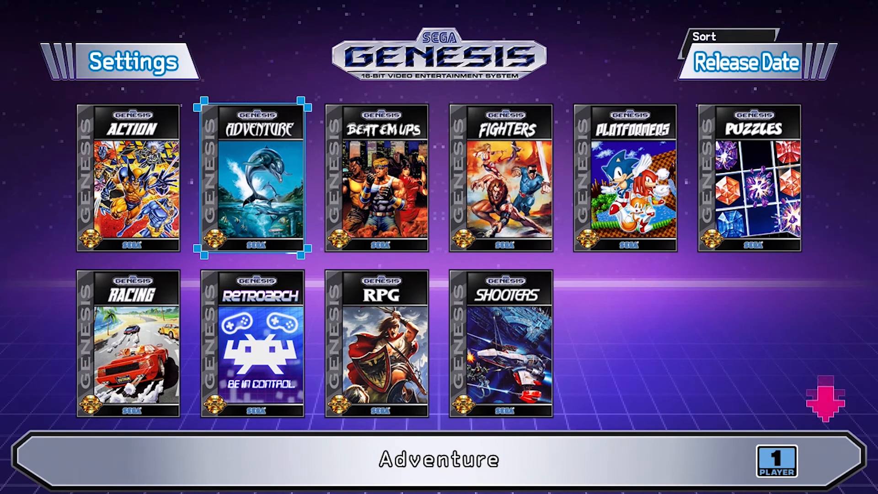
Move the home-screen selection down to the Retroarch folder among the genre folders
key("Down")
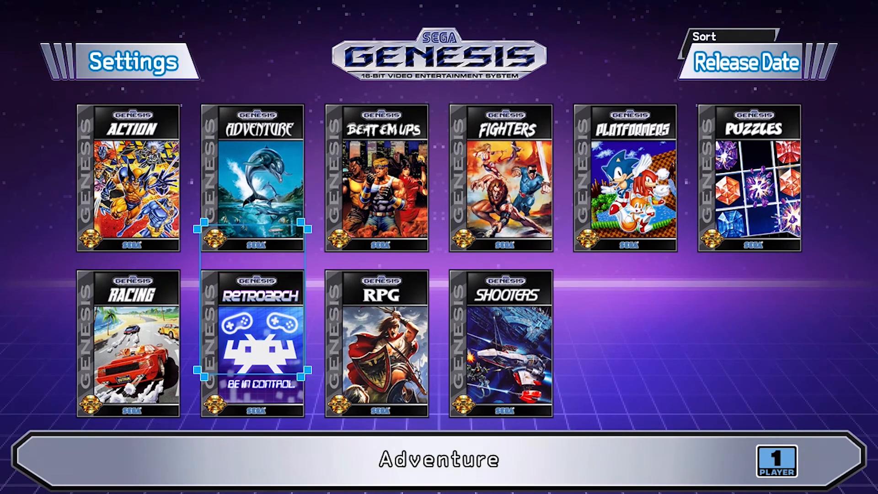
left_click(132, 176)
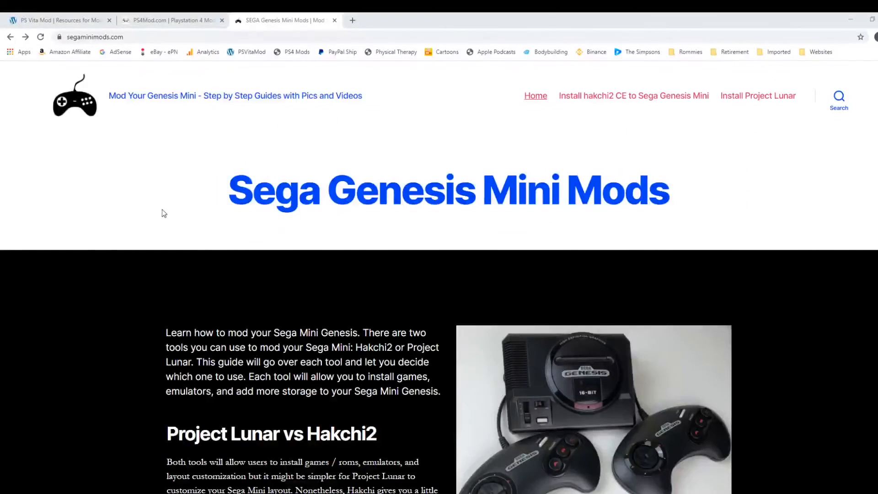
Read the Customize the Home Screen guide through to its final step showing created folders
scroll("down", 3)
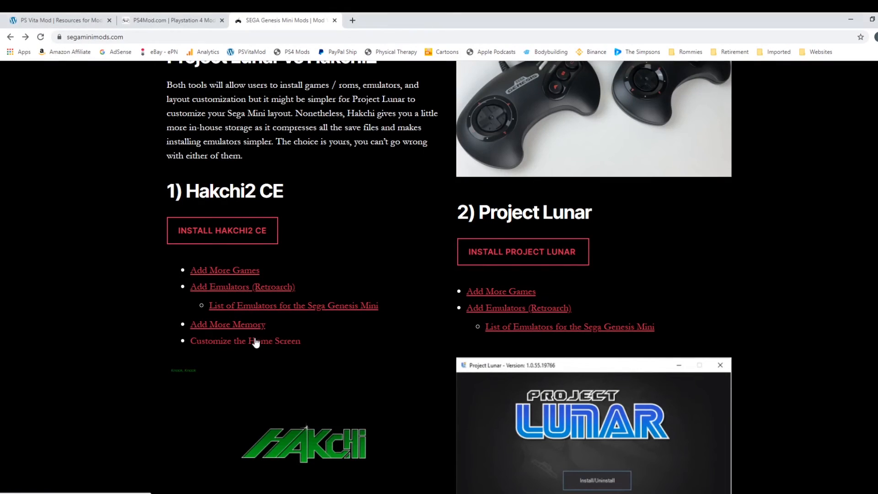
left_click(245, 340)
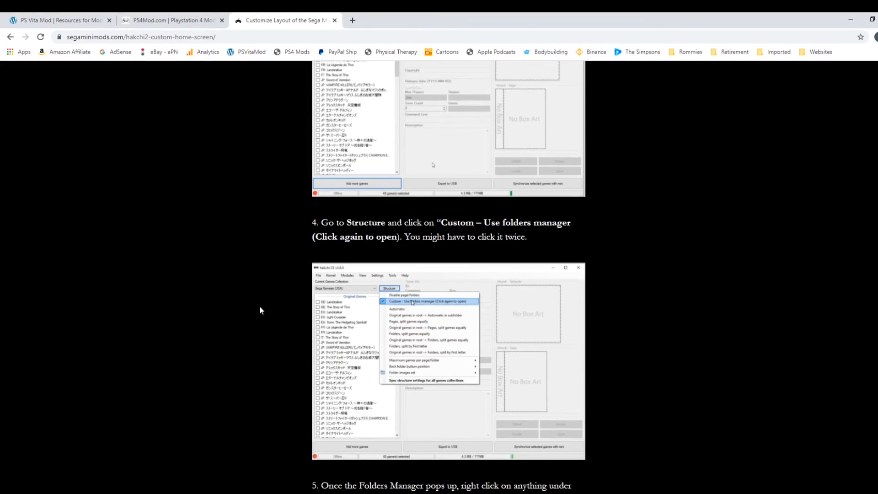
scroll("down", 3)
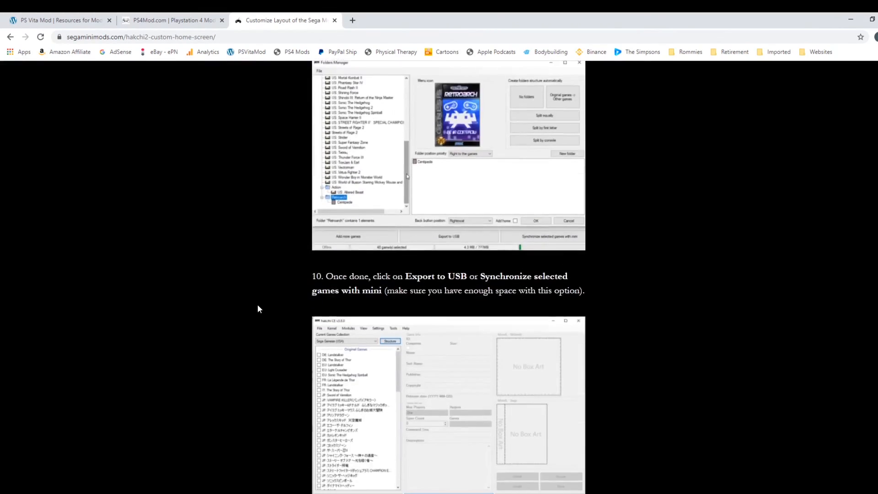
scroll("down", 3)
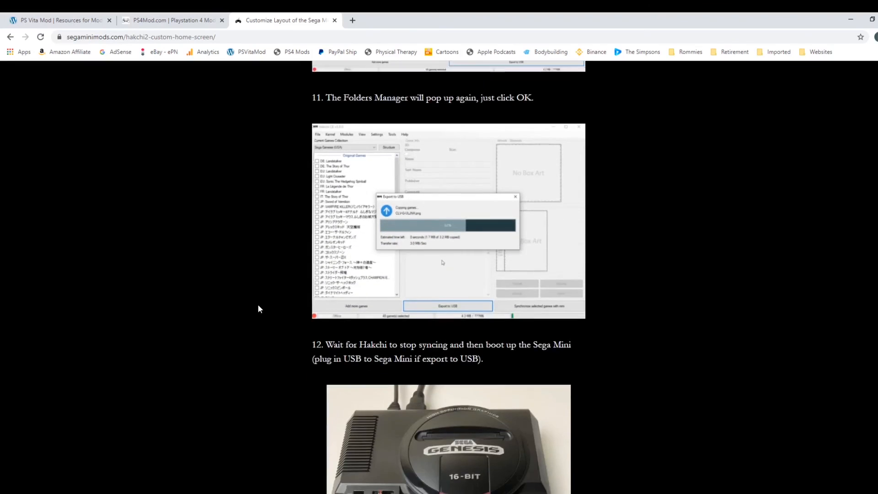
scroll("down", 3)
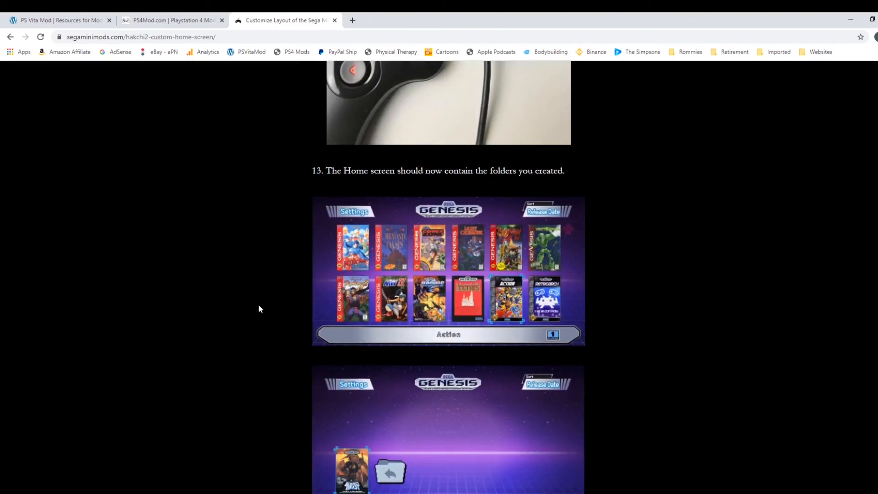